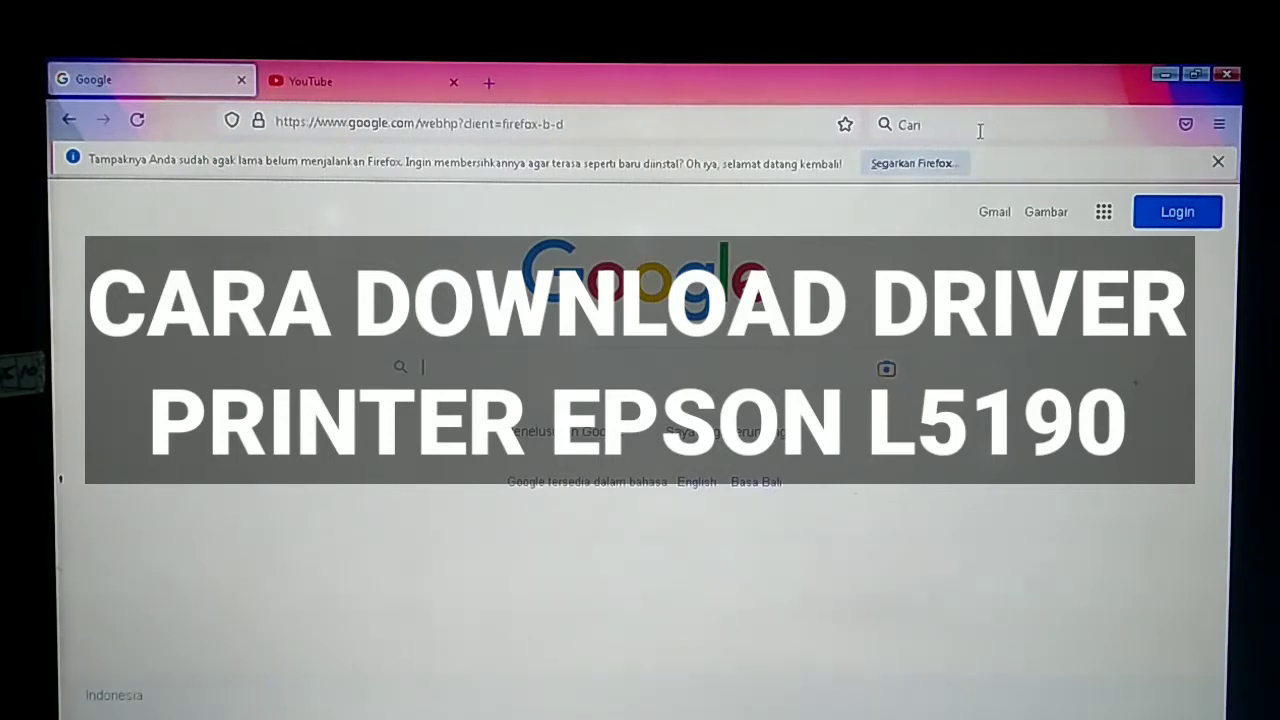
Search Google for 'DOWNLOAD DRIVER EPSON L5190'
type("D")
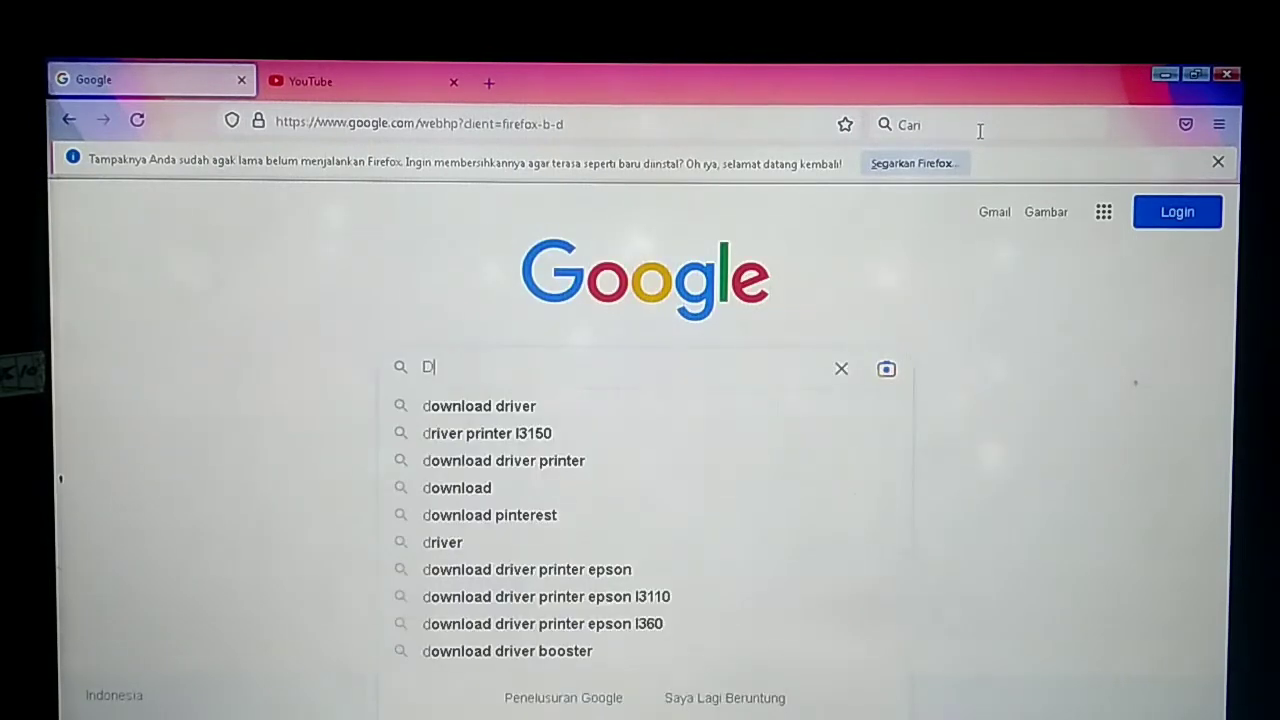
type("OWNLOAD D")
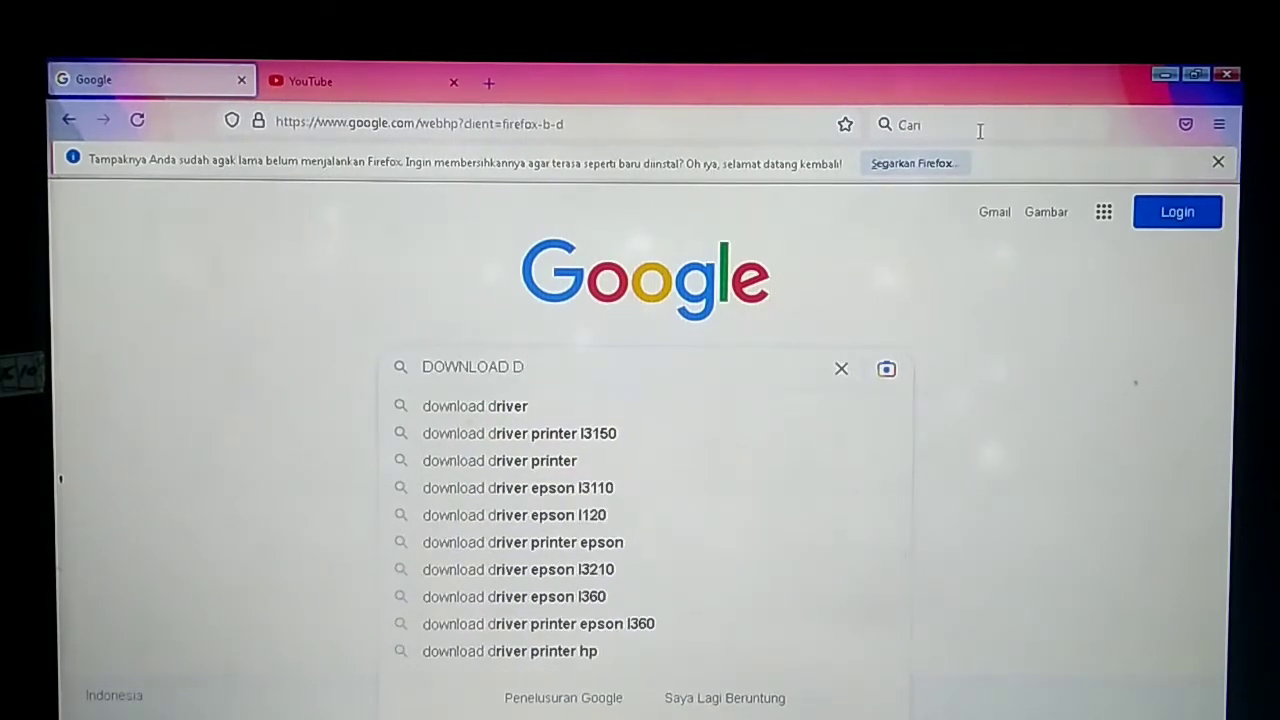
type("RIVER E")
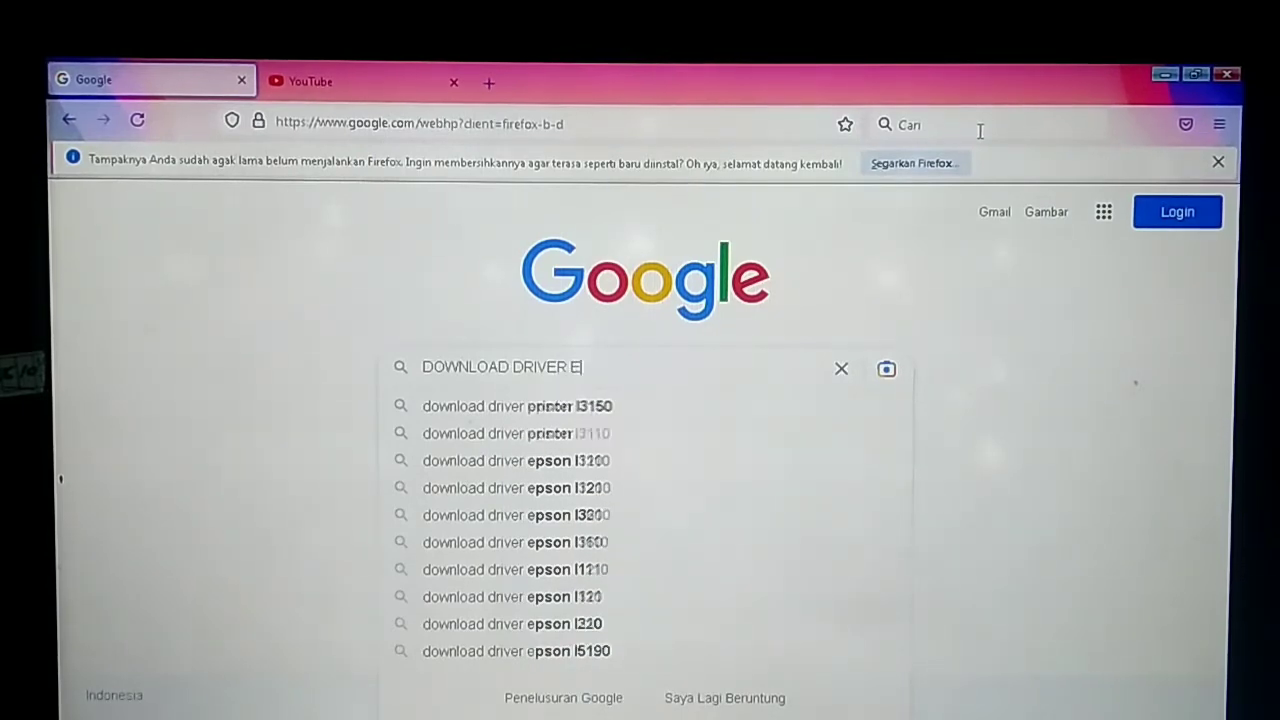
type("PSO")
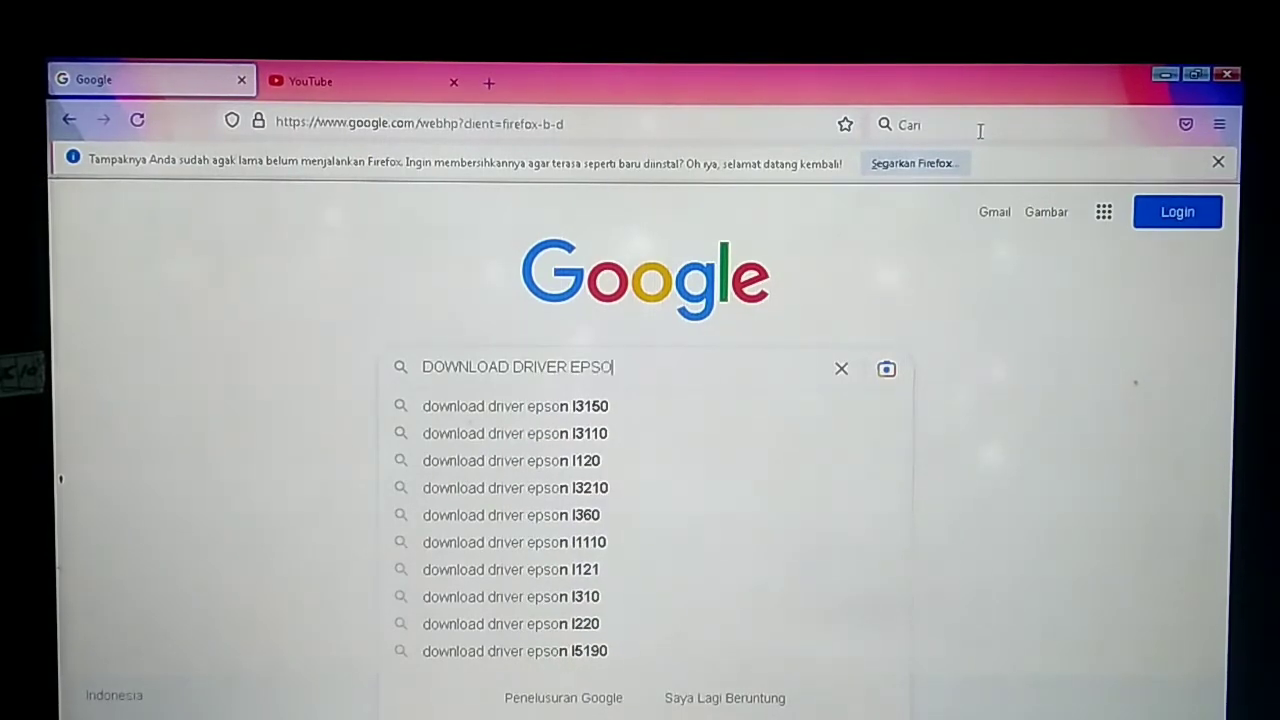
type("N")
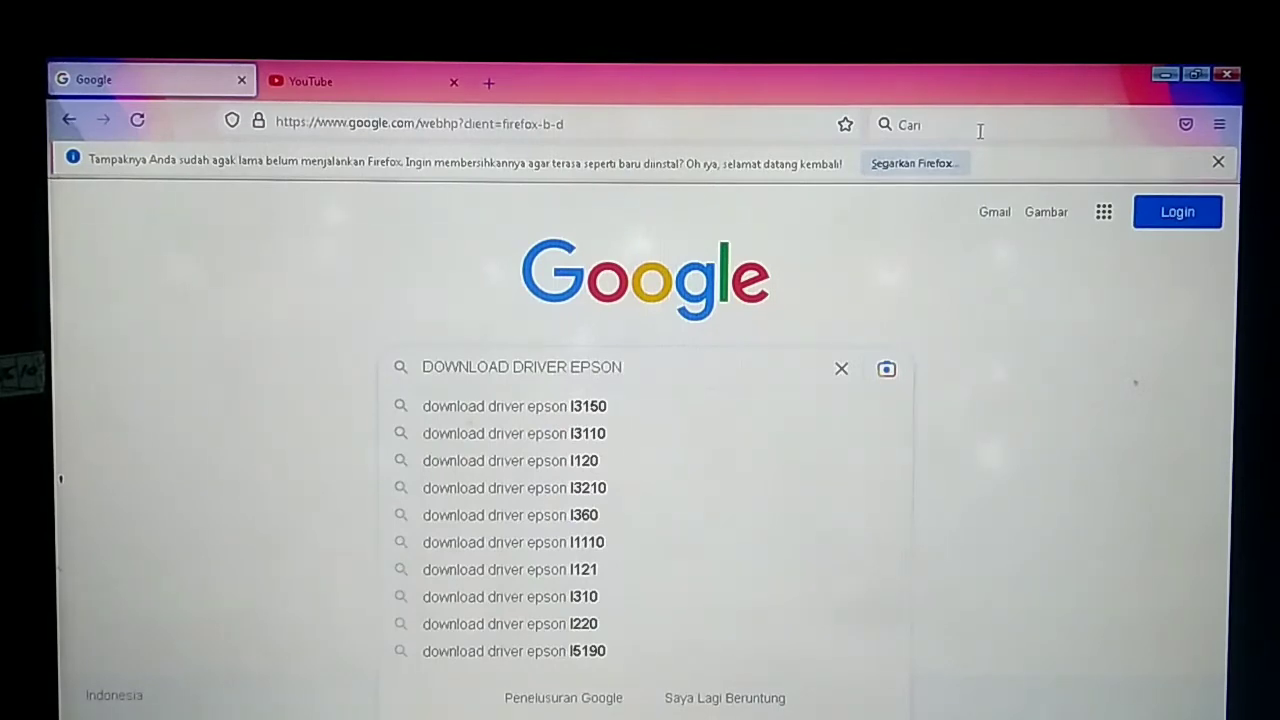
type("L")
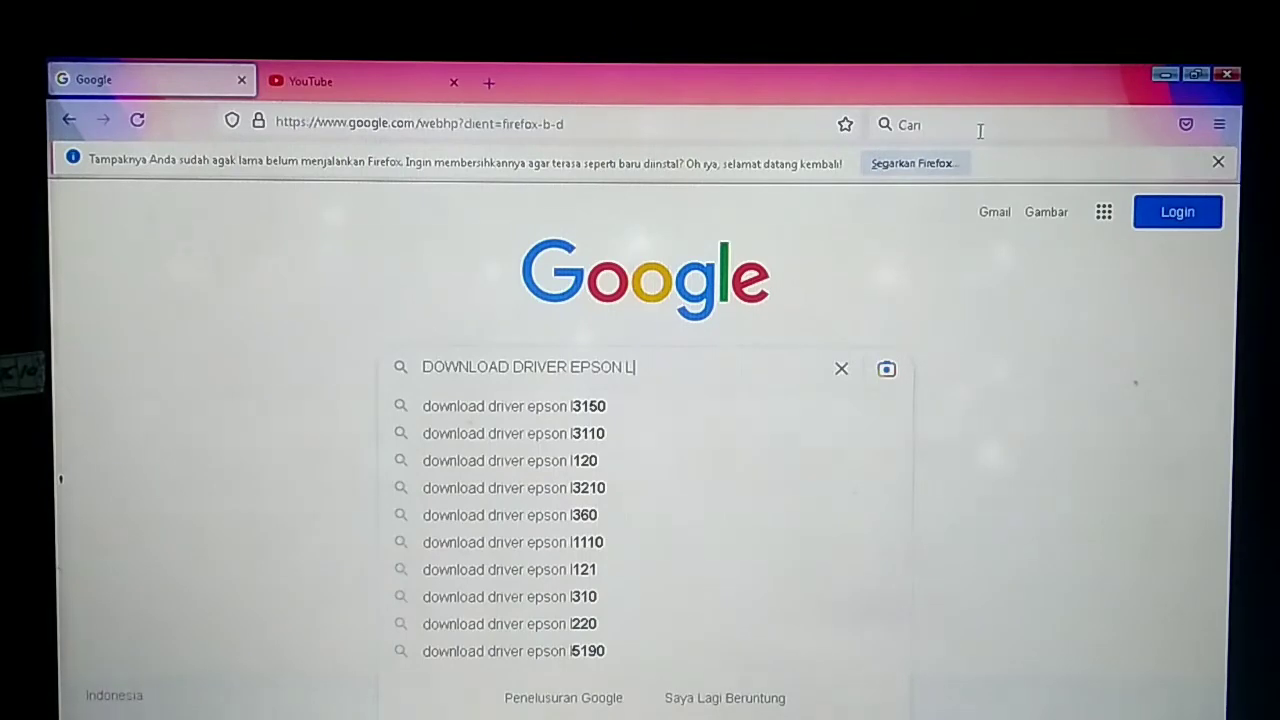
type("510")
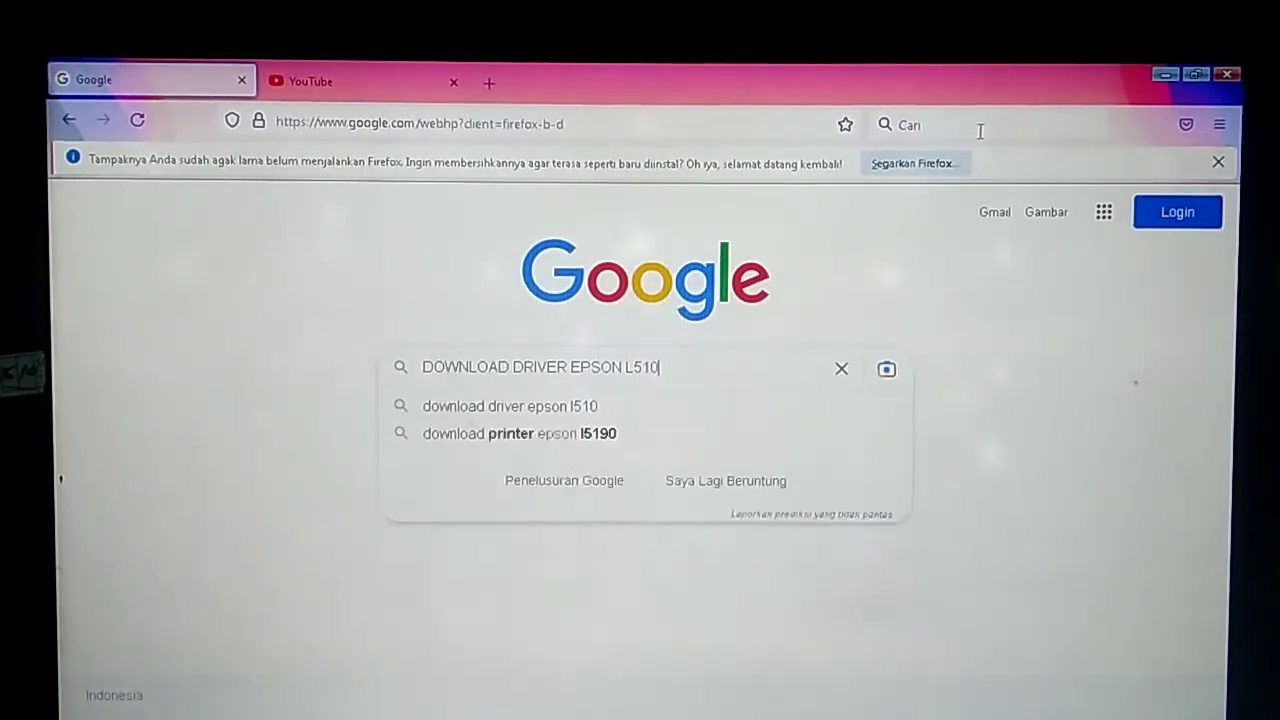
key("Backspace")
type("9")
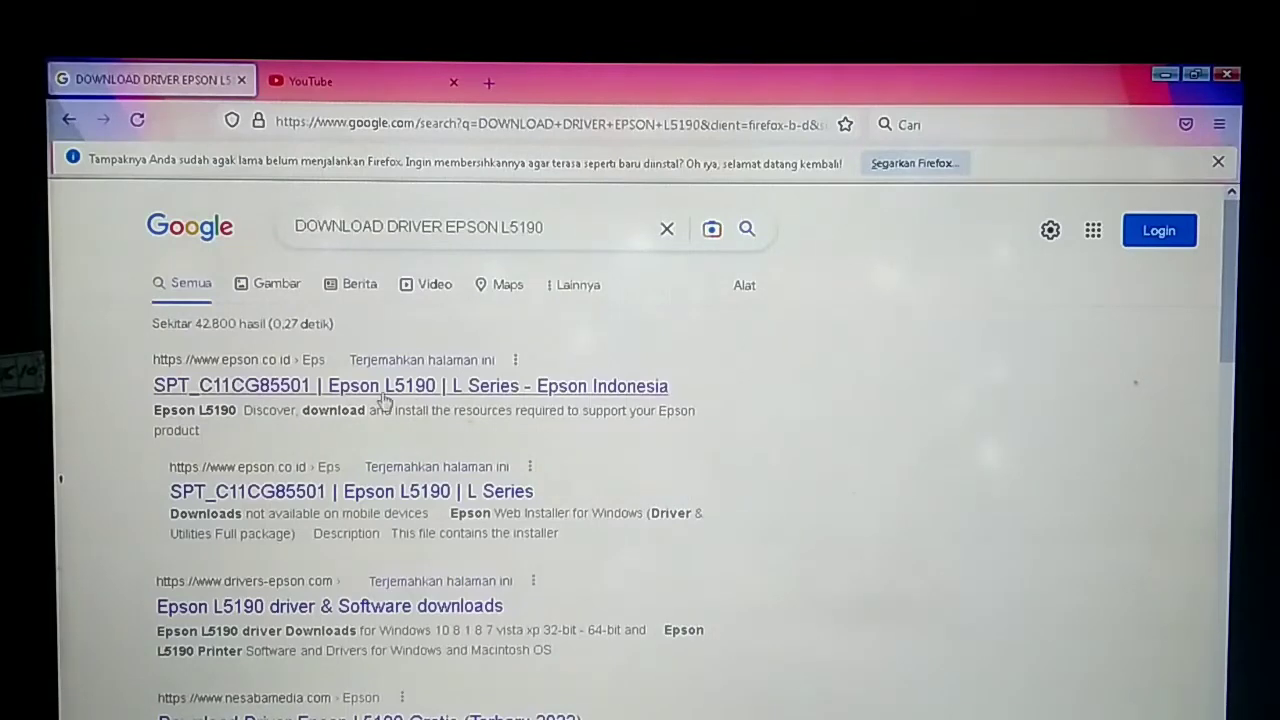
Open the 'Epson L5190 | L Series - Epson Indonesia' search result
left_click(380, 385)
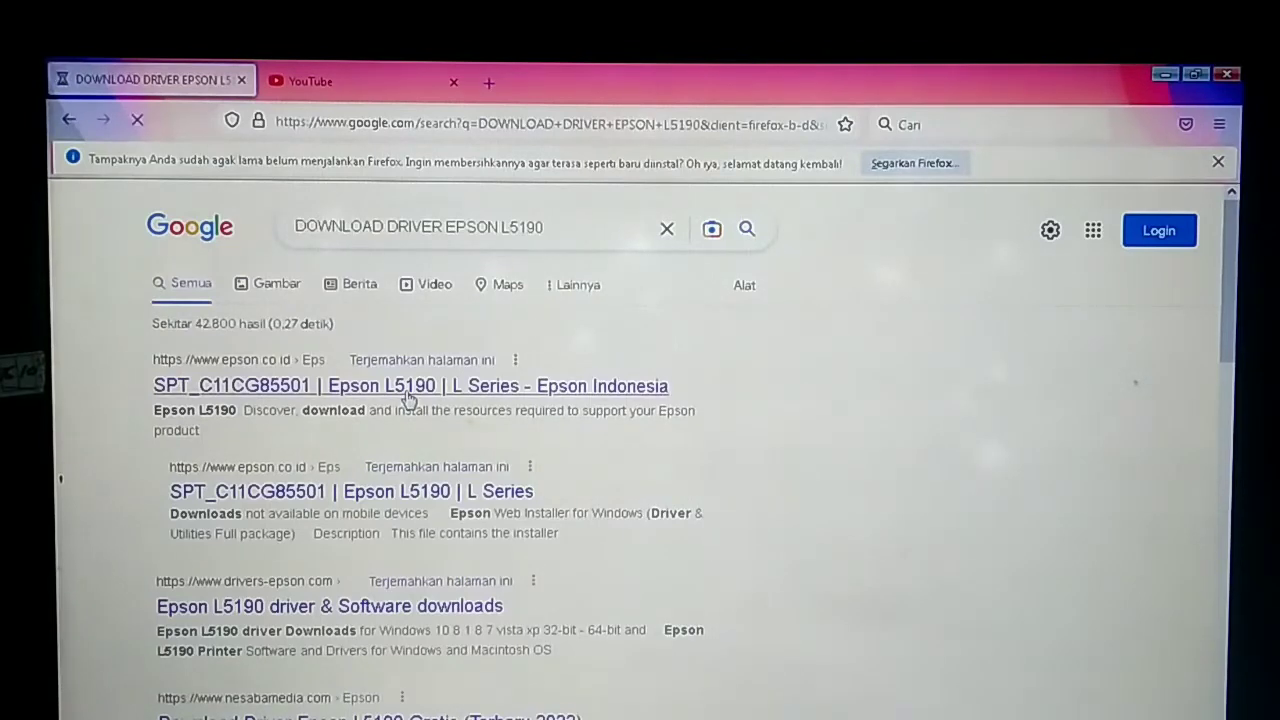
left_click(410, 385)
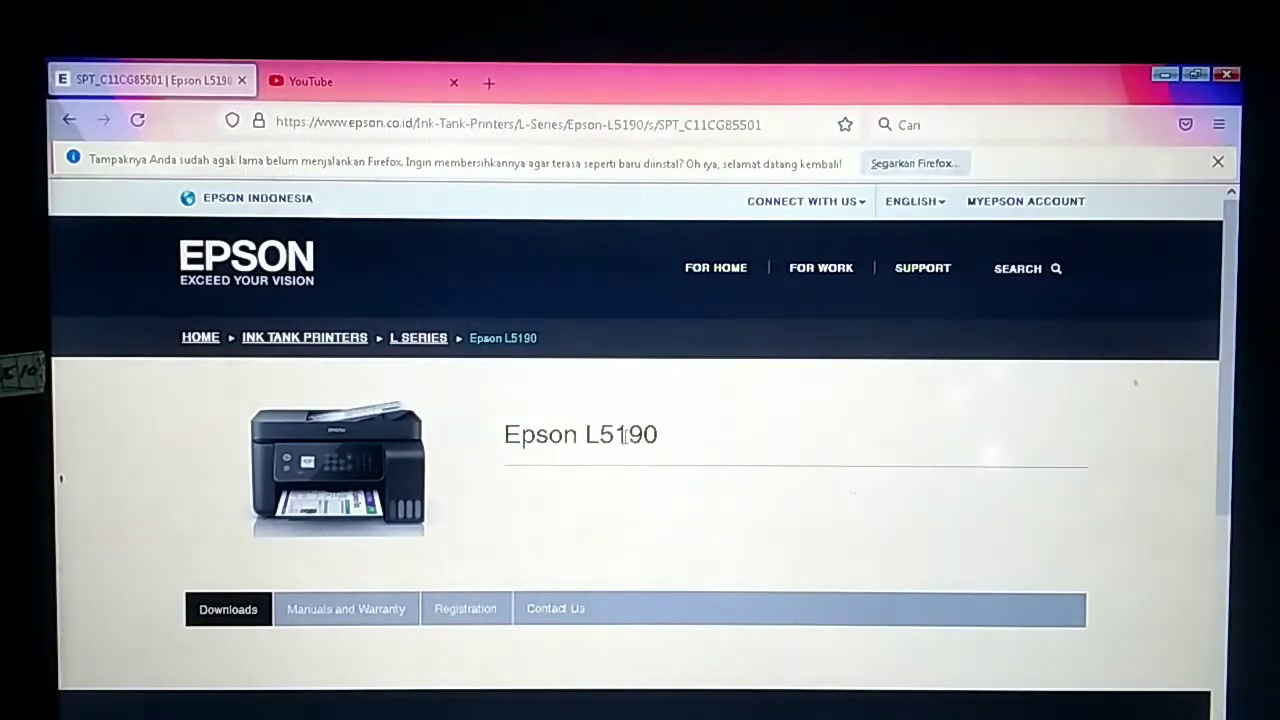
mouse_move(288, 425)
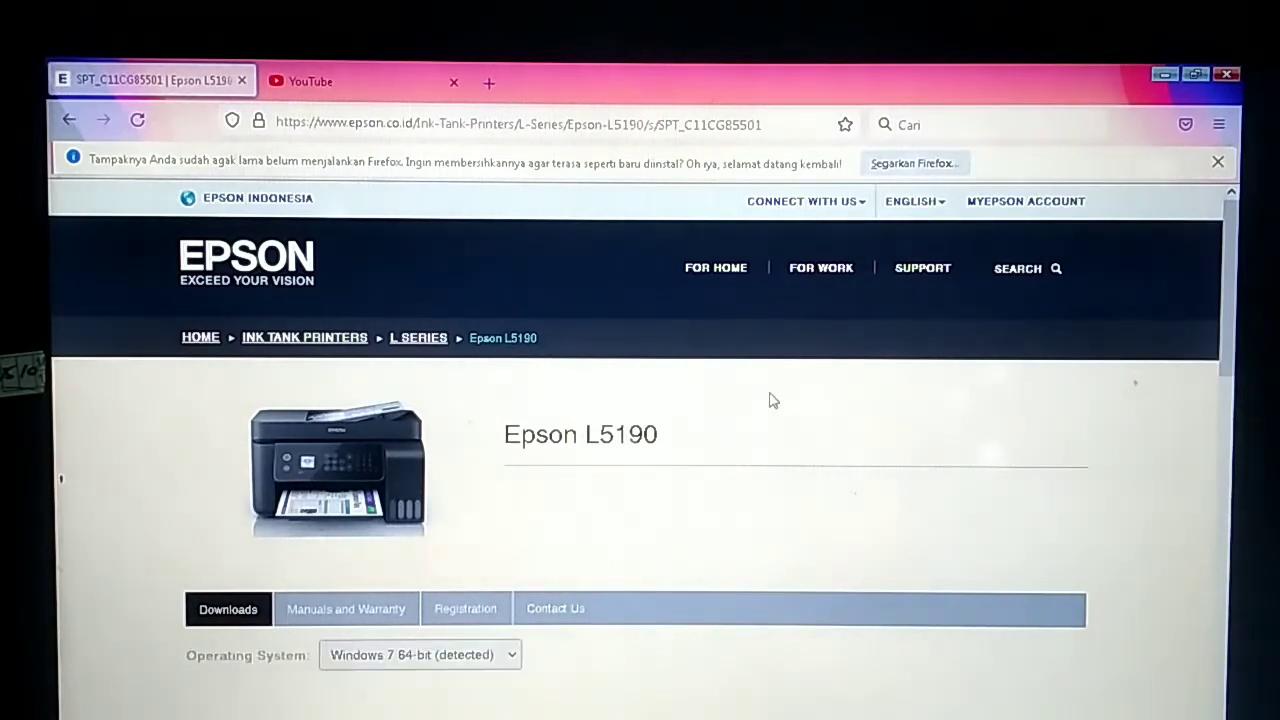
Select Windows 7 64-bit as the operating system and scroll to the Drivers section
scroll("down", 3)
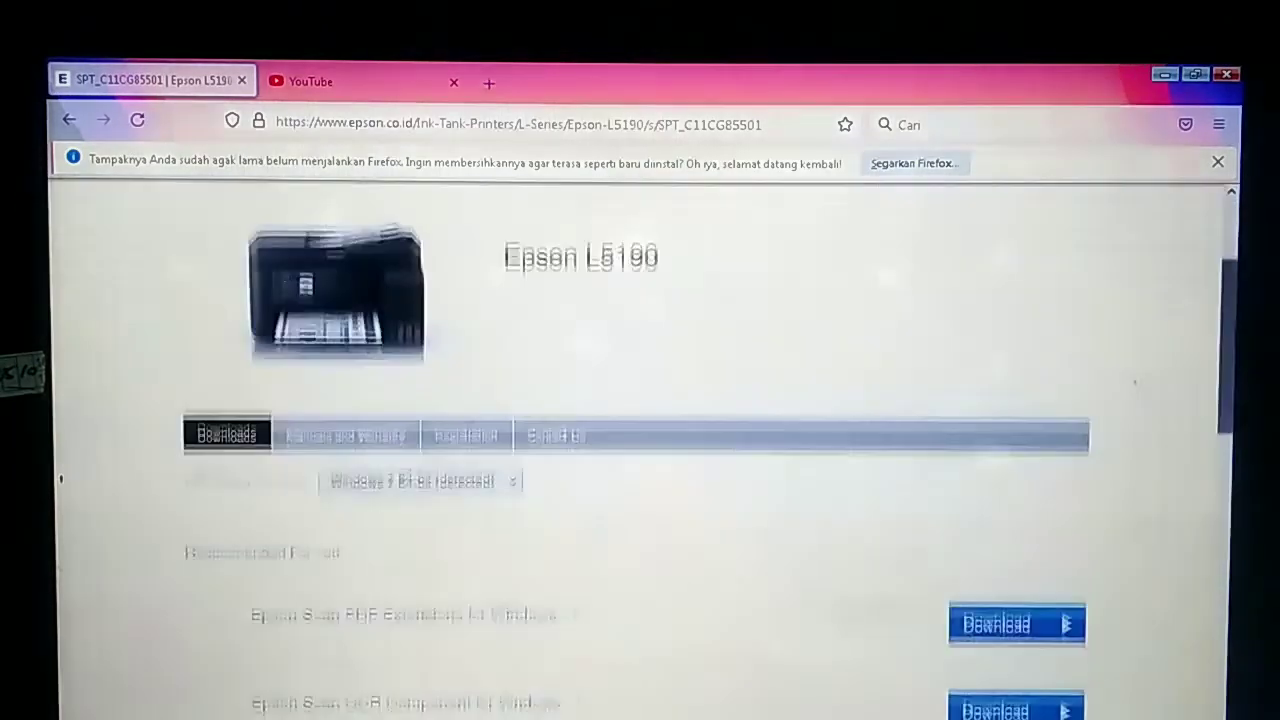
left_click(420, 367)
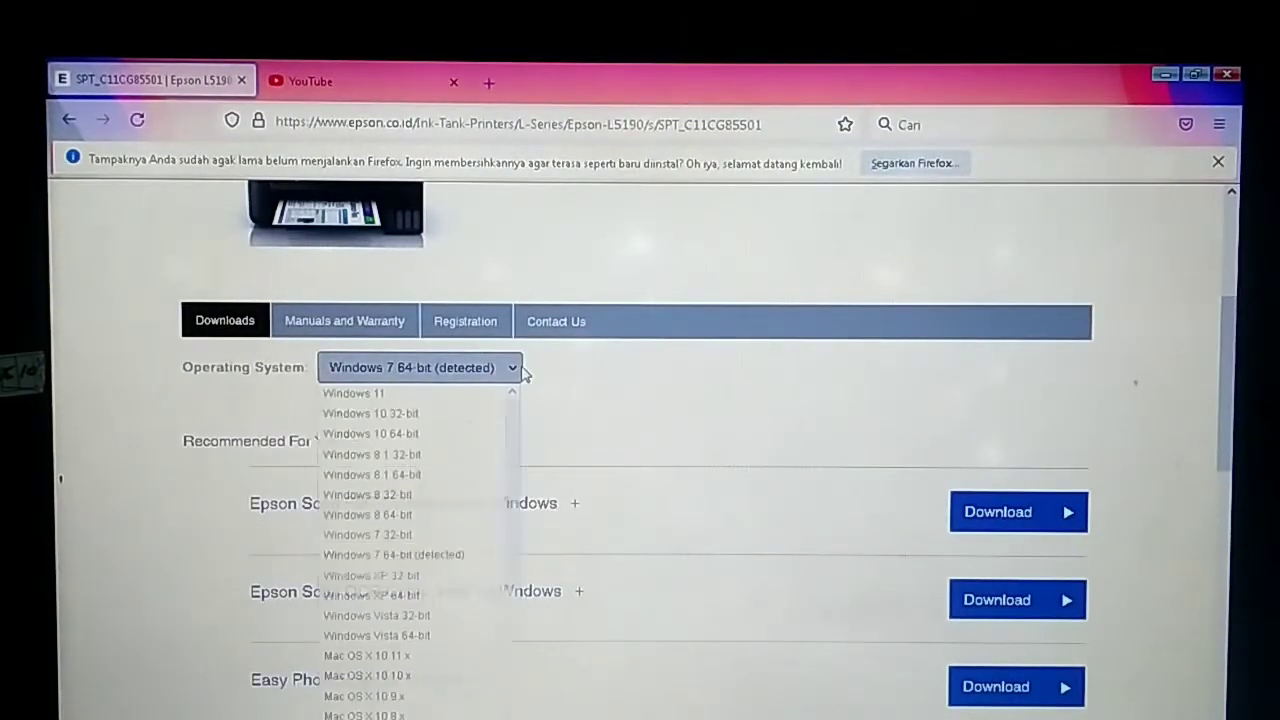
scroll("down", 3)
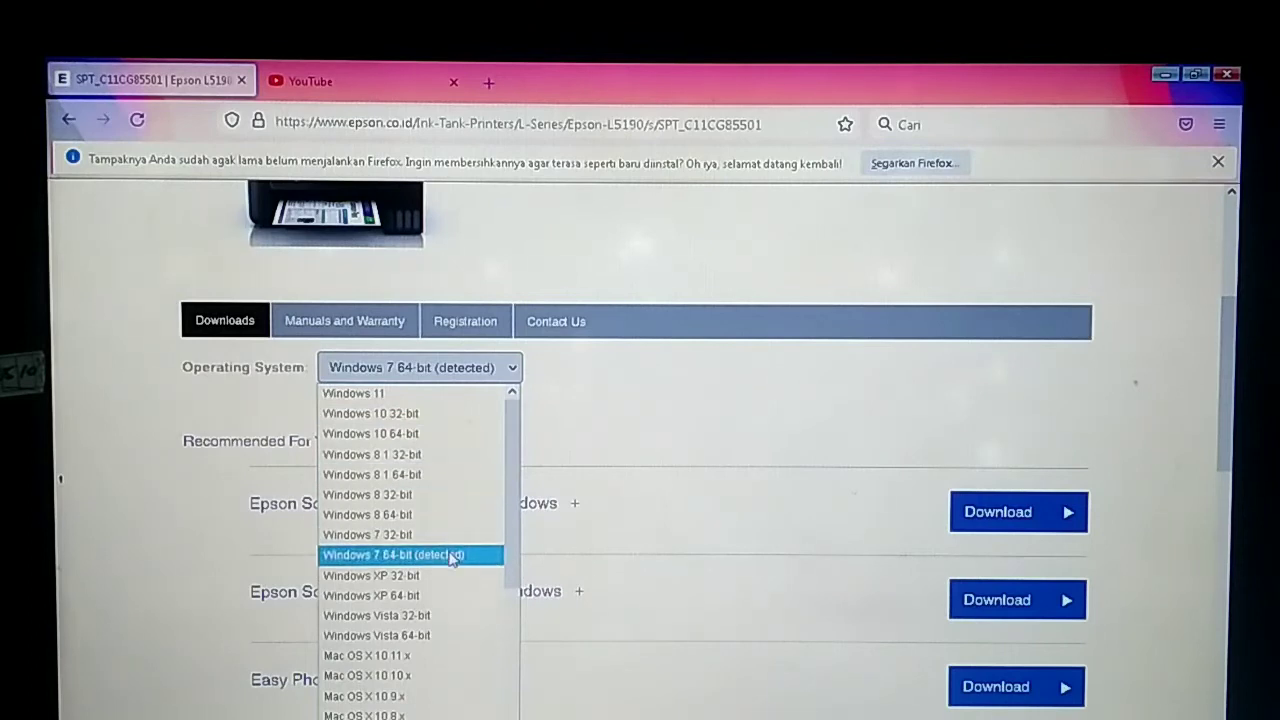
mouse_move(447, 561)
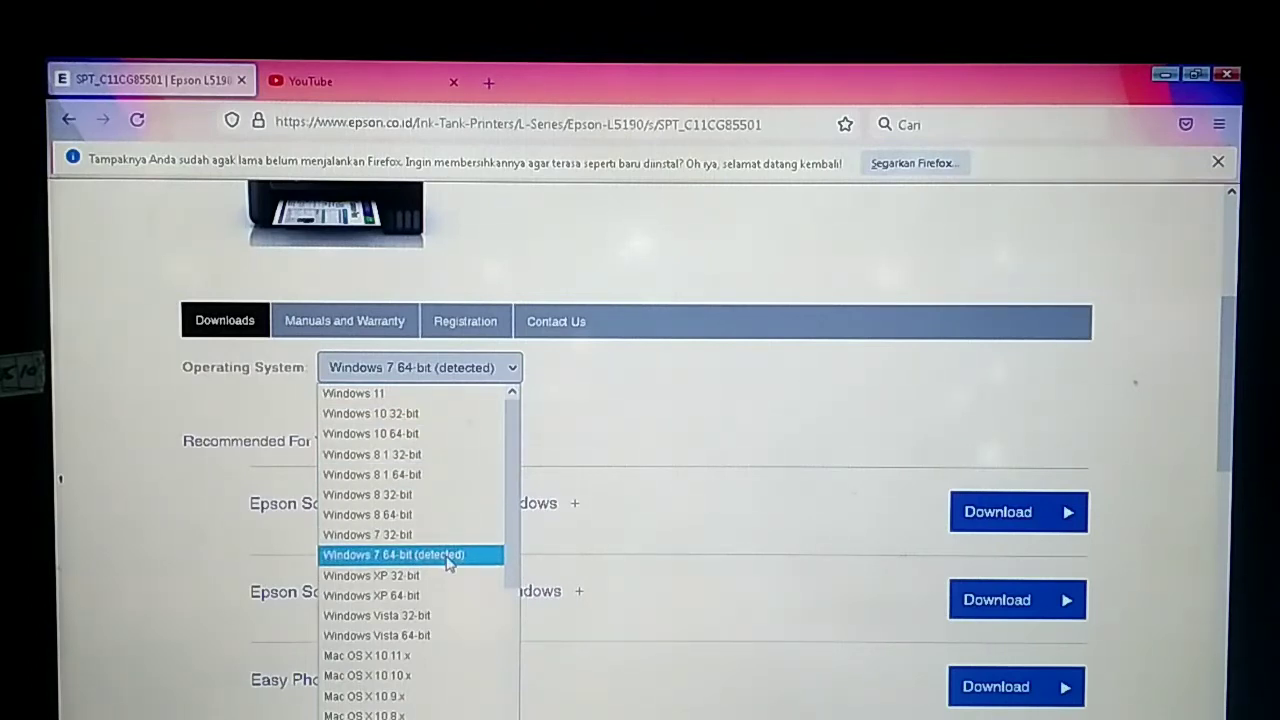
left_click(411, 554)
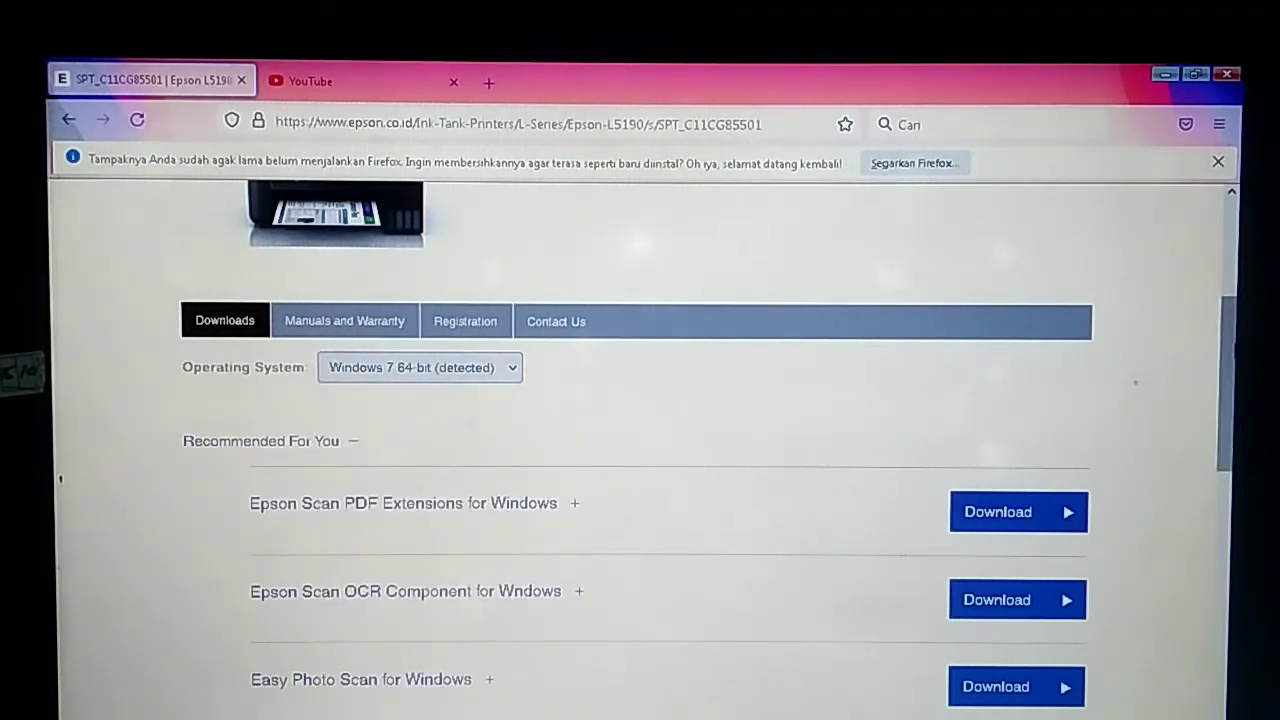
scroll("down", 3)
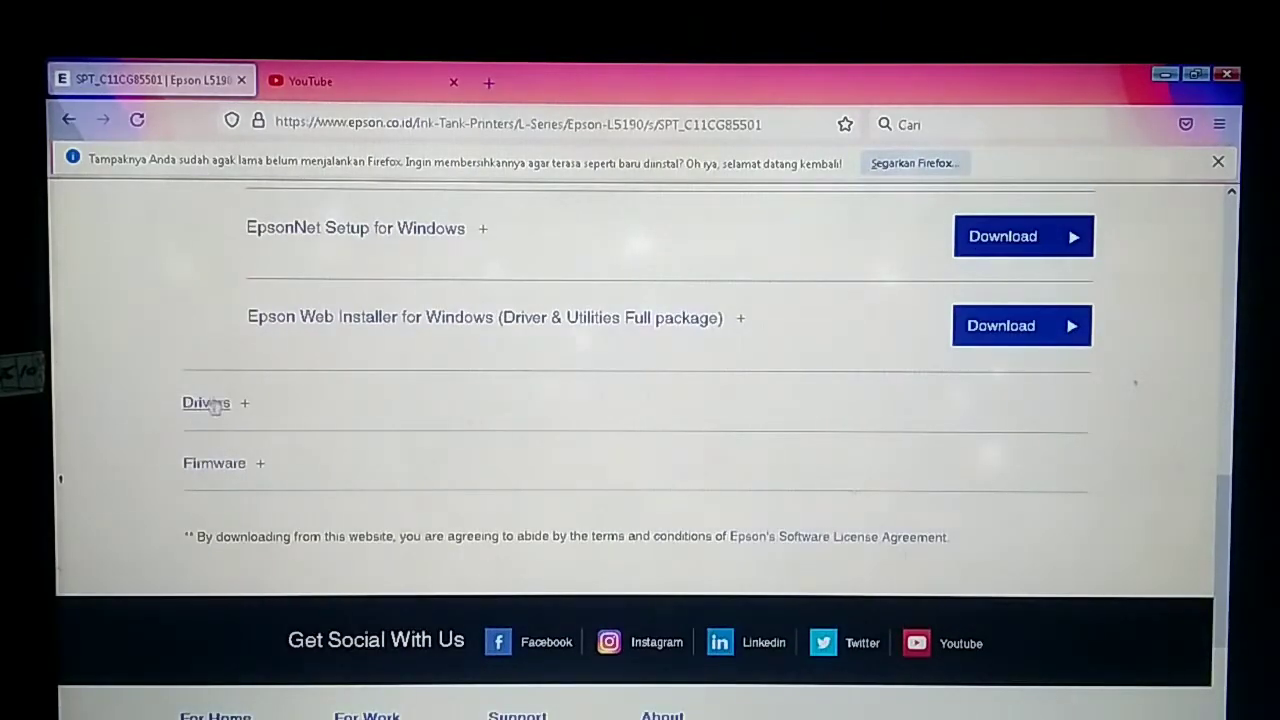
Expand Drivers and download the Printer Driver for Win 64-bit
left_click(206, 402)
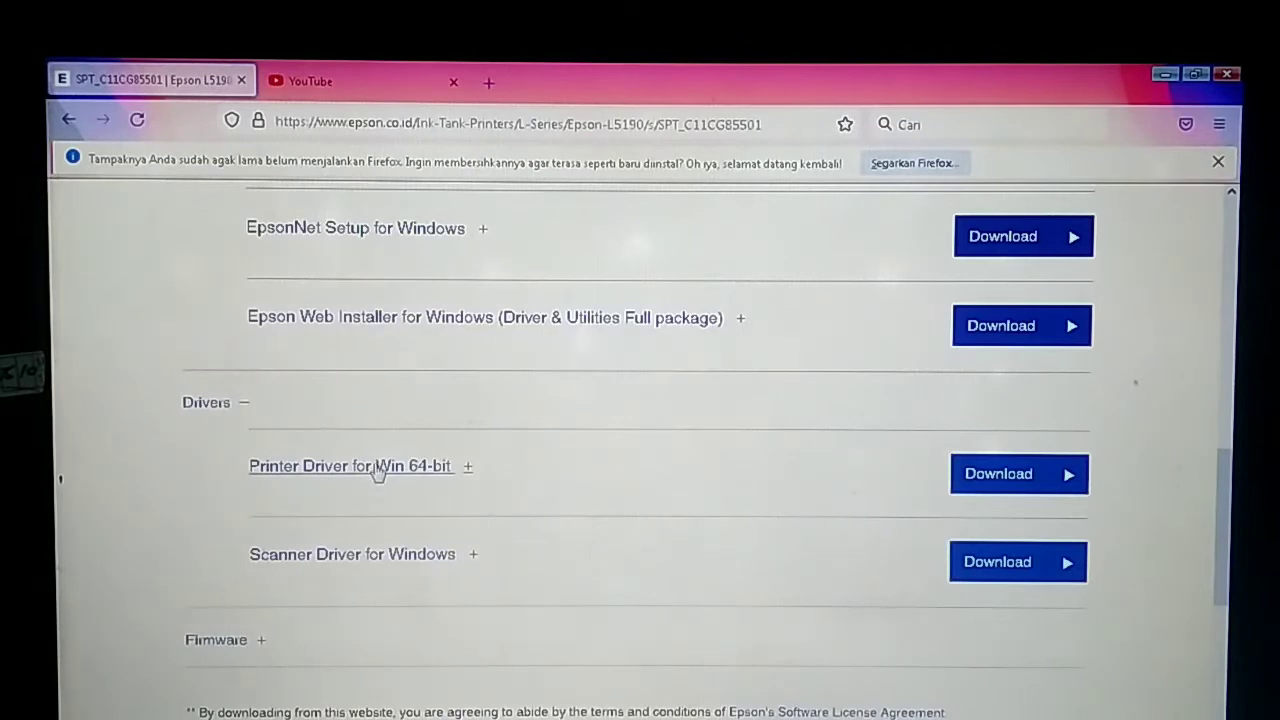
mouse_move(428, 476)
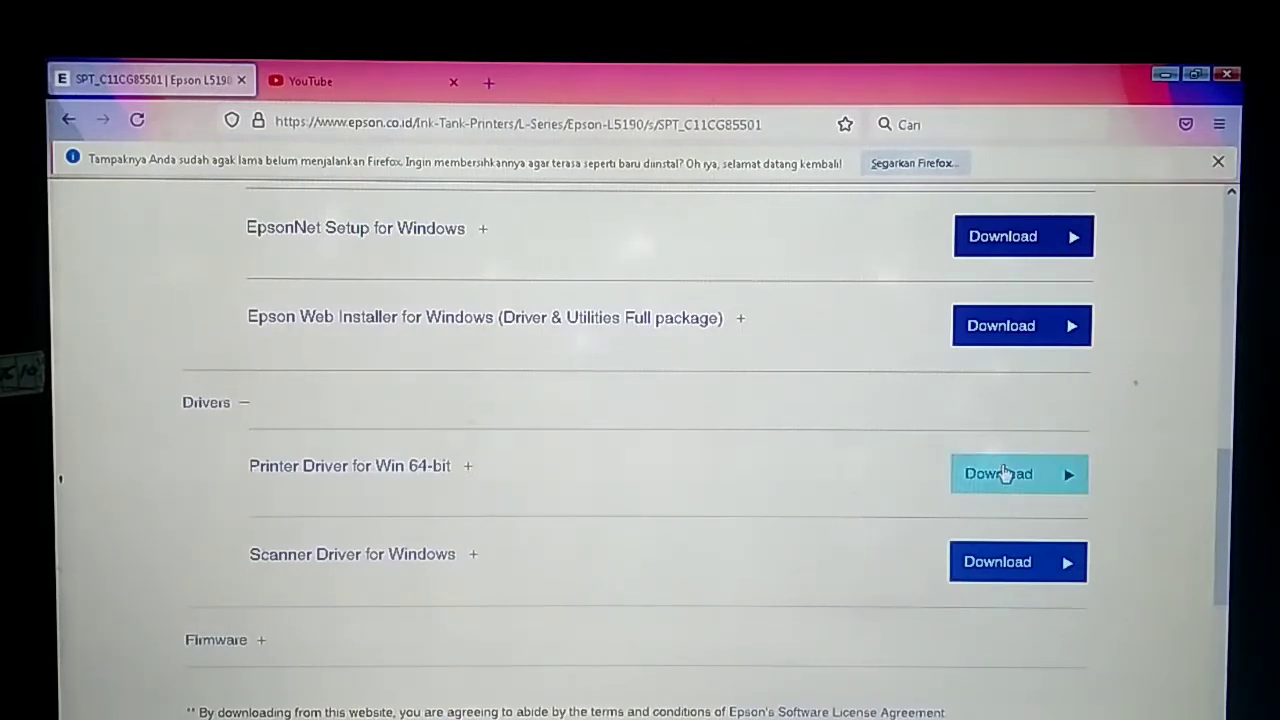
left_click(998, 473)
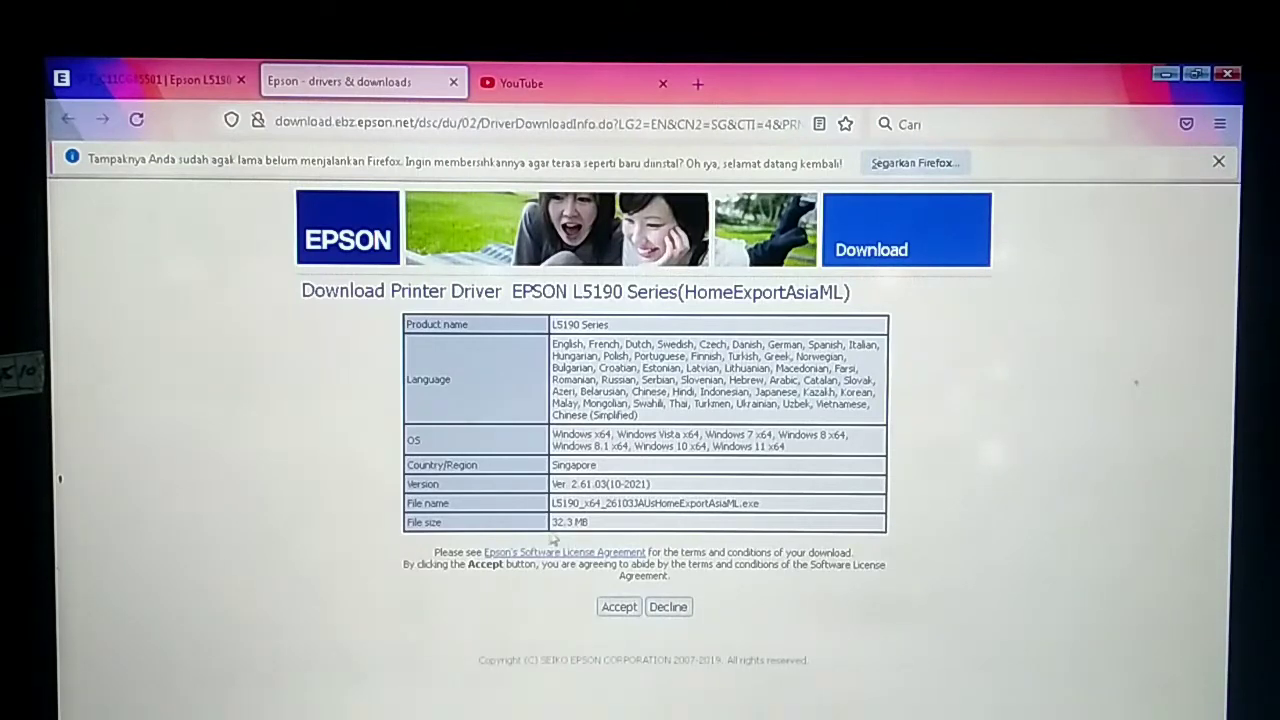
mouse_move(583, 540)
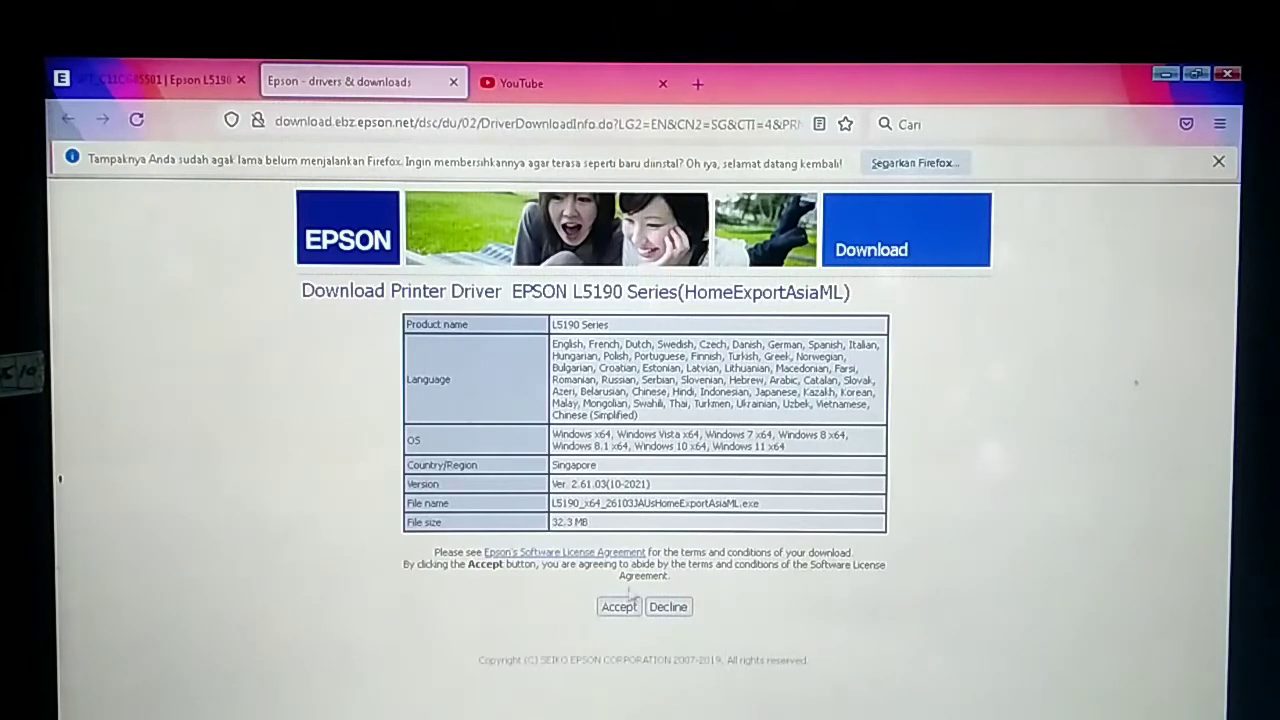
Accept the license terms for the EPSON L5190 Series driver download
left_click(618, 606)
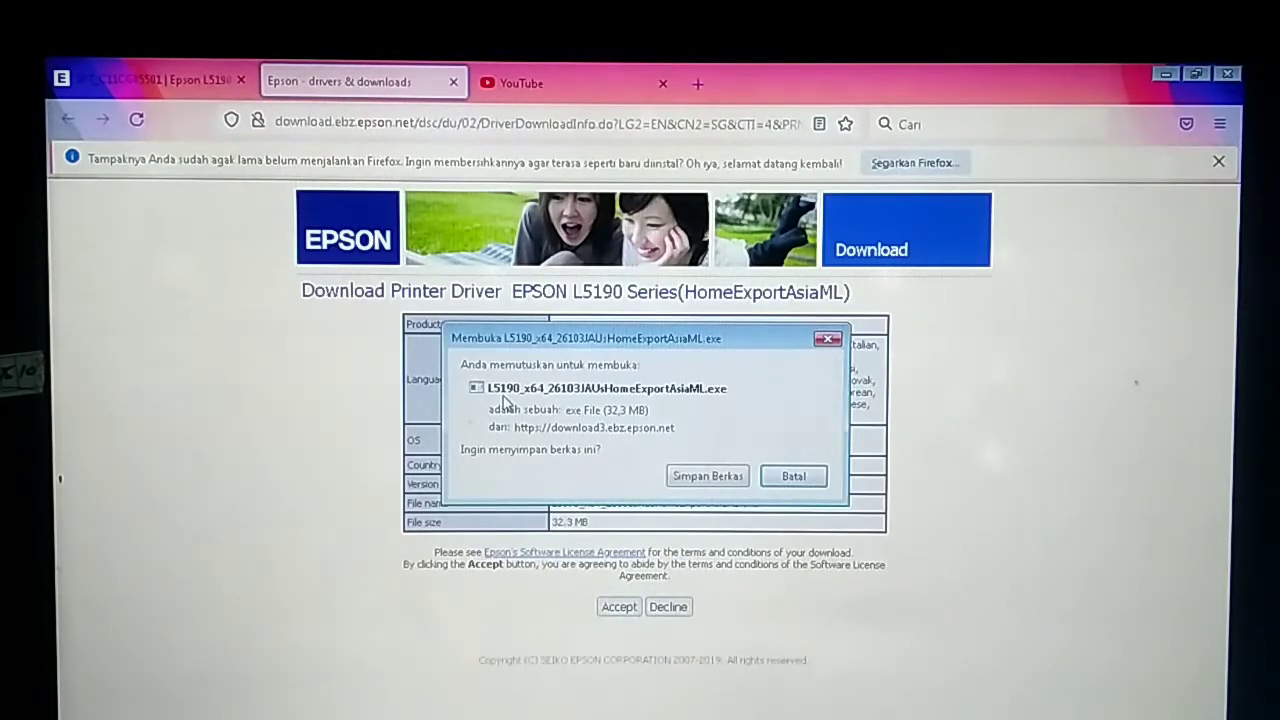
mouse_move(615, 427)
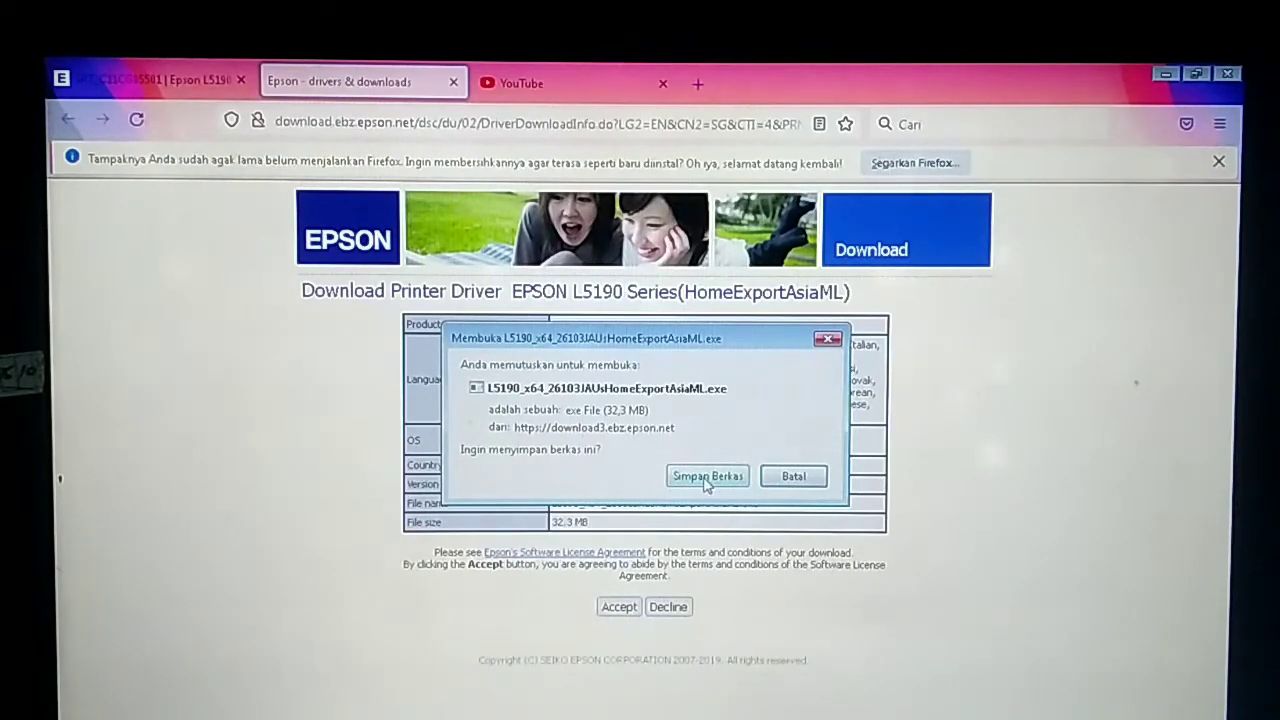
Save the L5190 installer and bring up its options in the Downloads panel
left_click(707, 475)
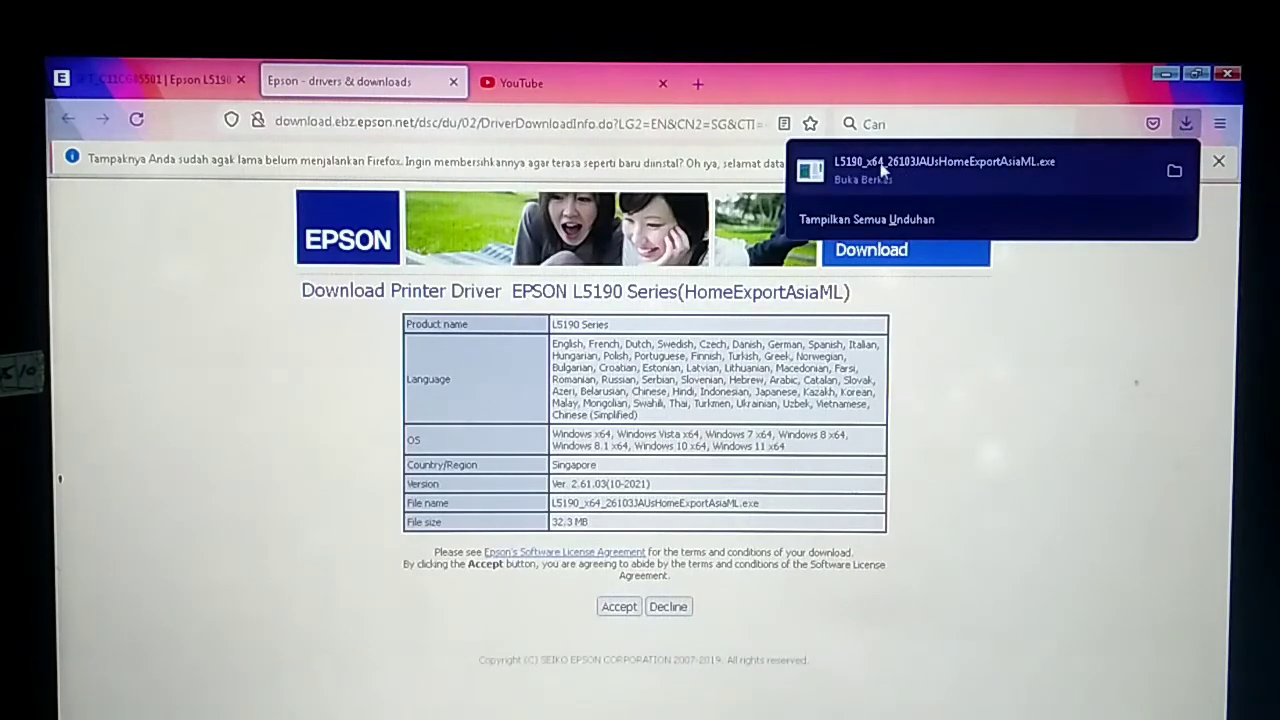
right_click(940, 170)
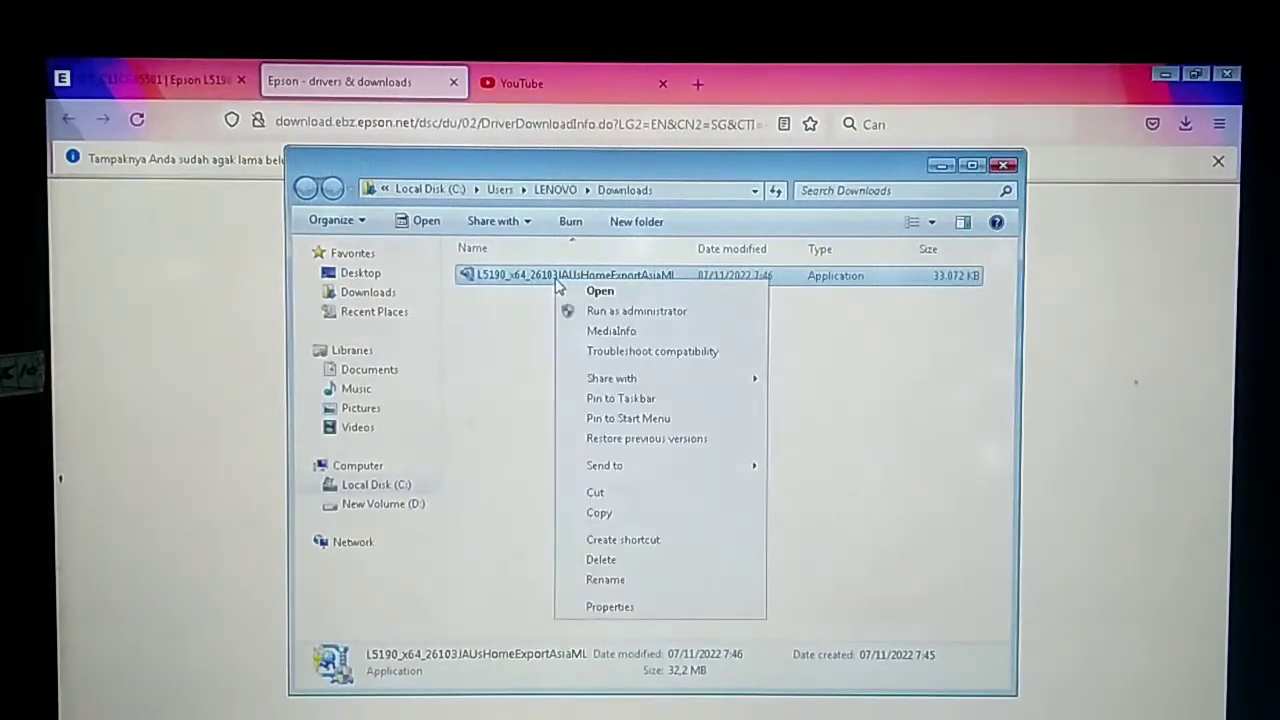
Rename the driver installer file to 'DRIVER PRINTER EPSON L5...'
left_click(605, 580)
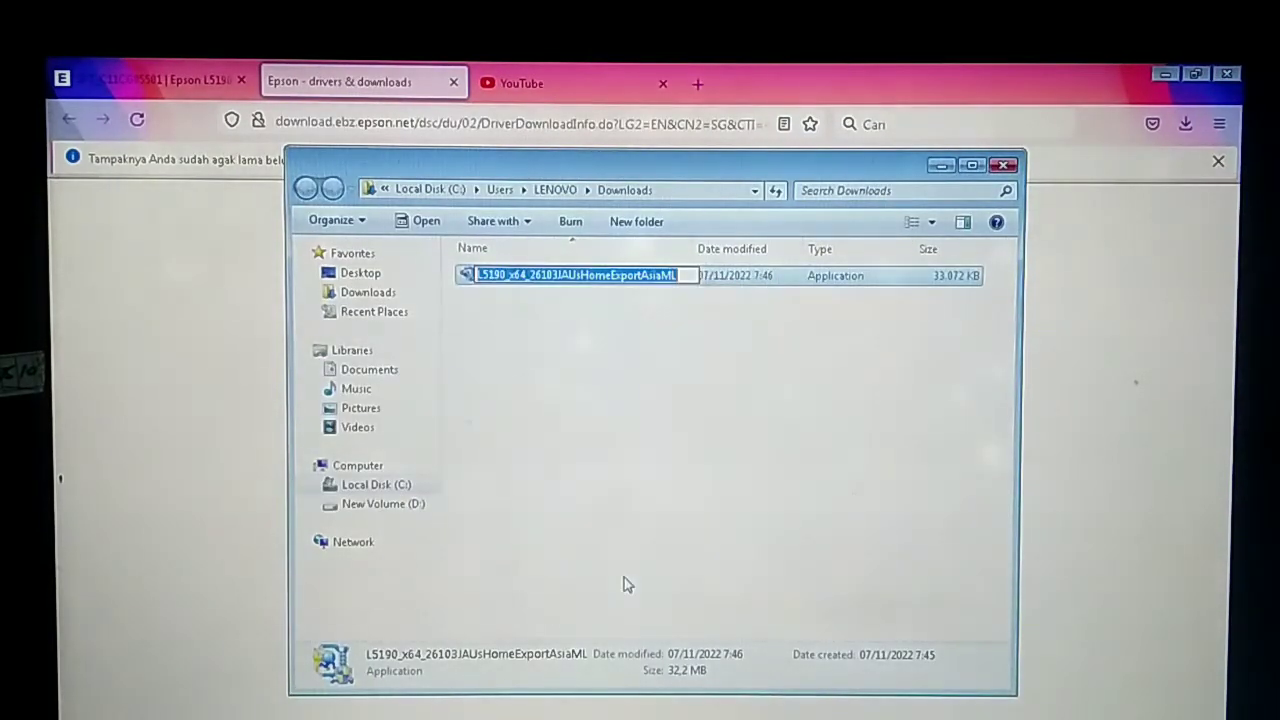
type("DRIVER PRINTER")
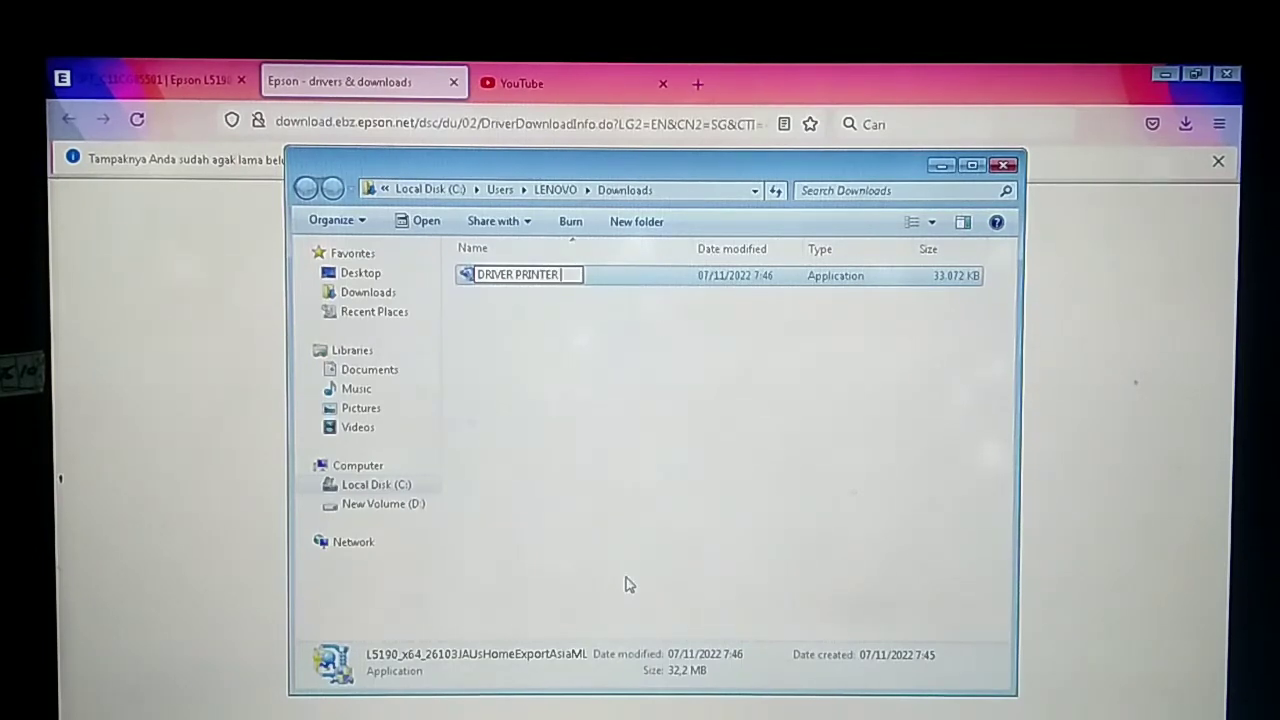
type("EPSON")
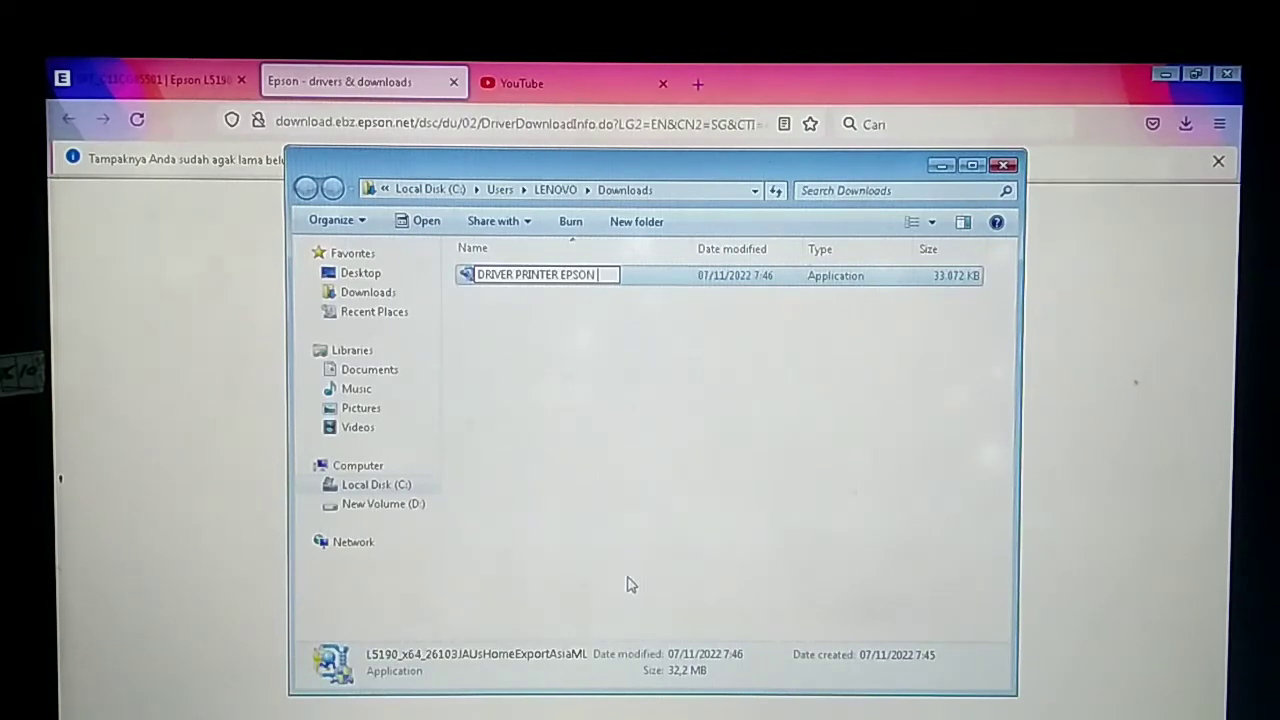
type("L")
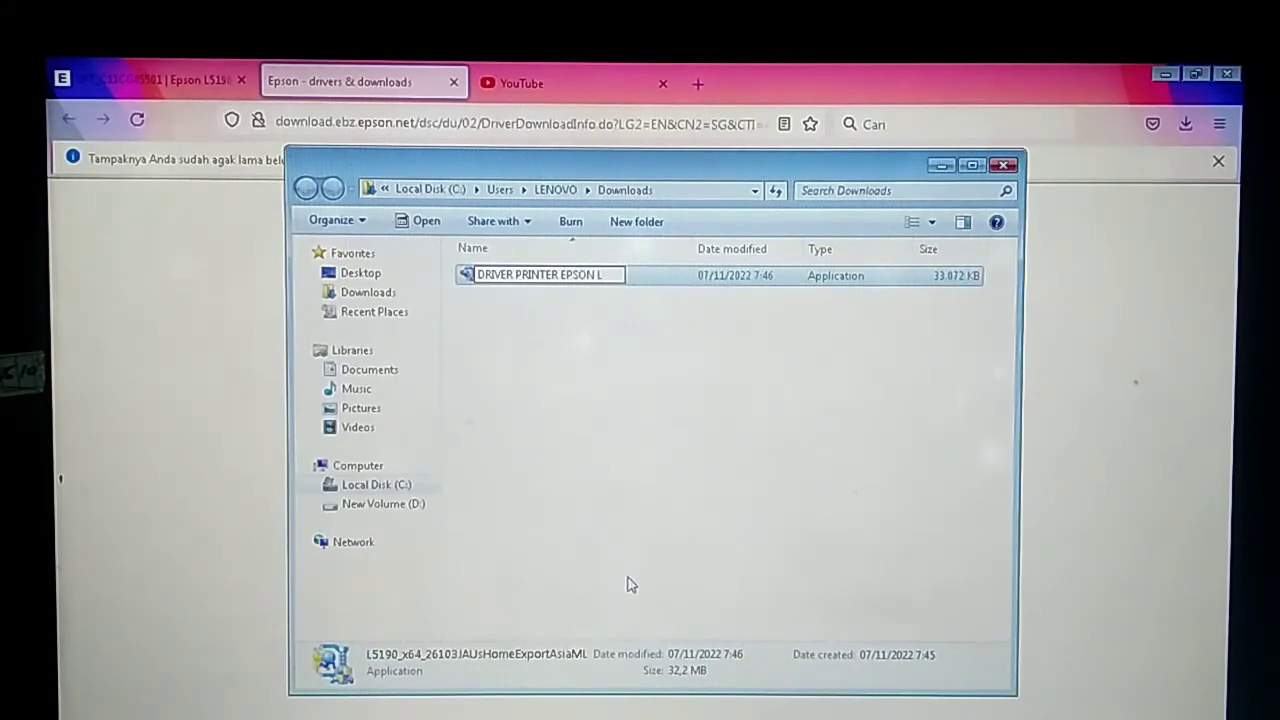
type("5")
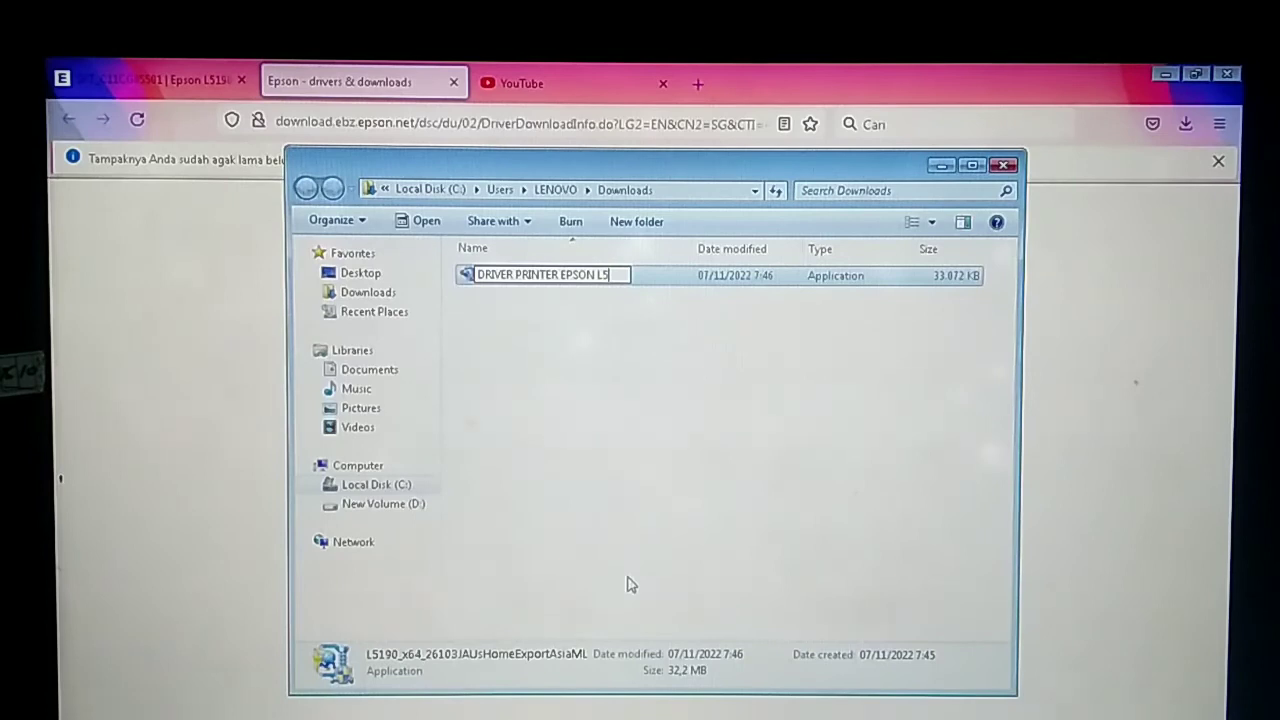